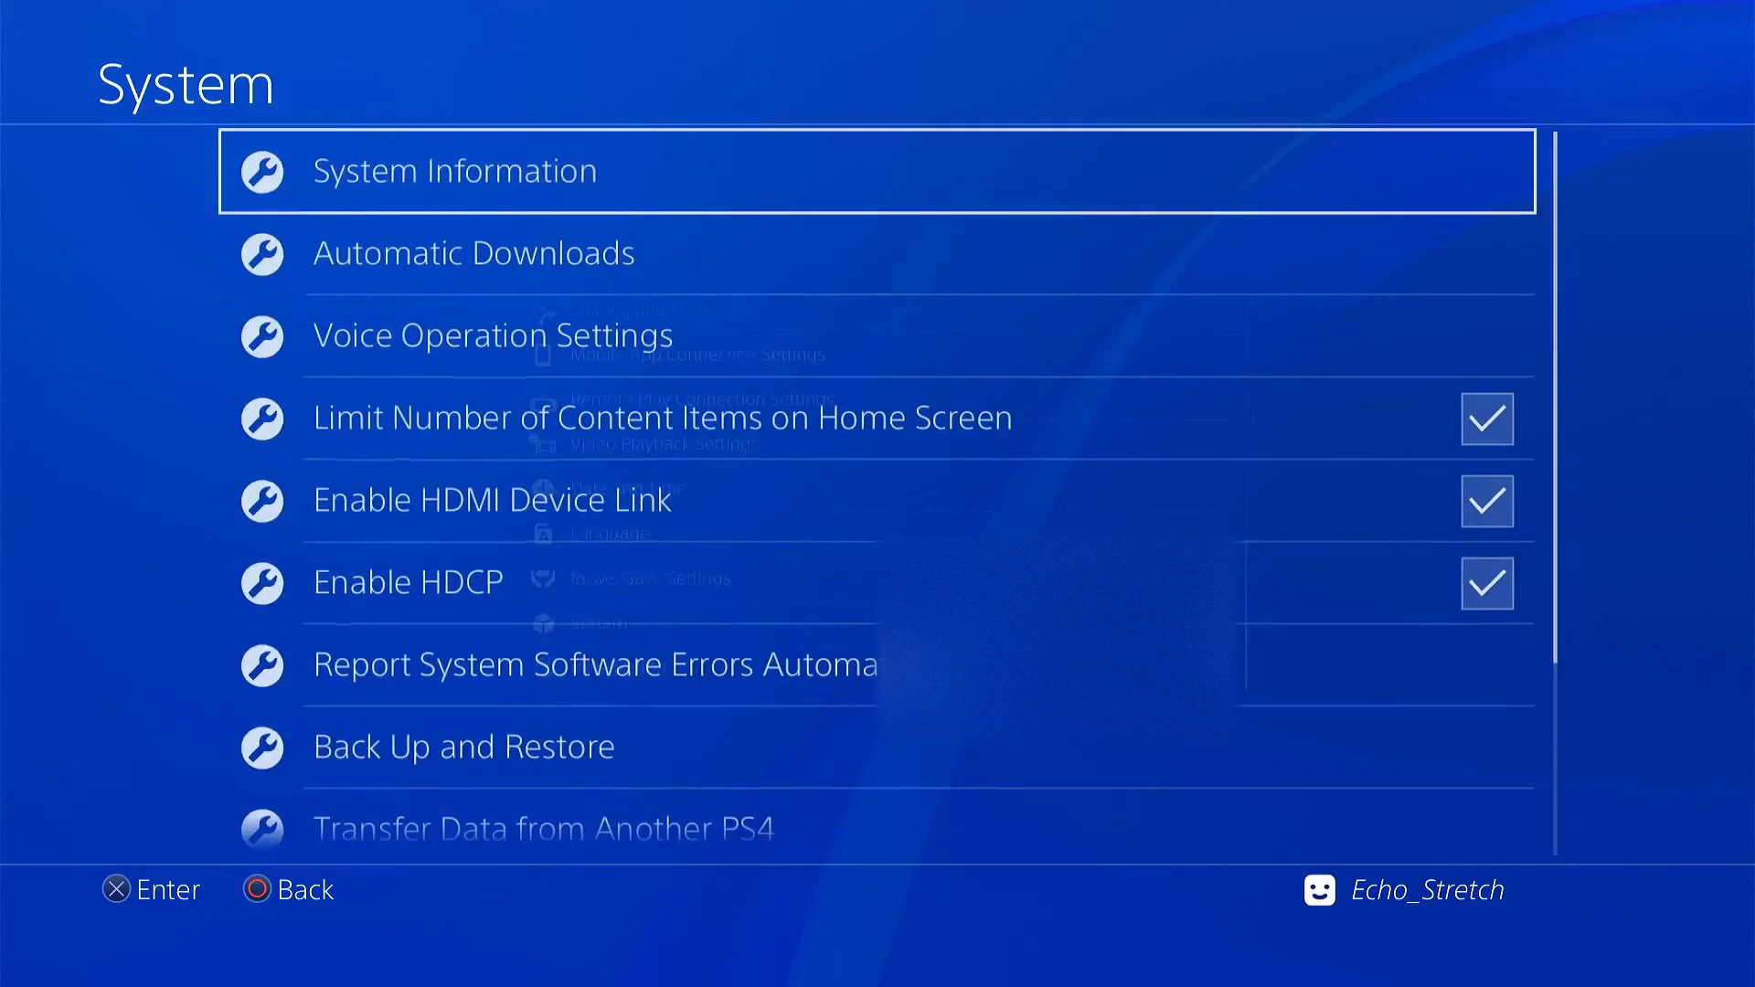
Leave Settings > System and highlight the Internet Browser tile on the home screen.
{"action": "left_click", "coordinate": [454, 170]}
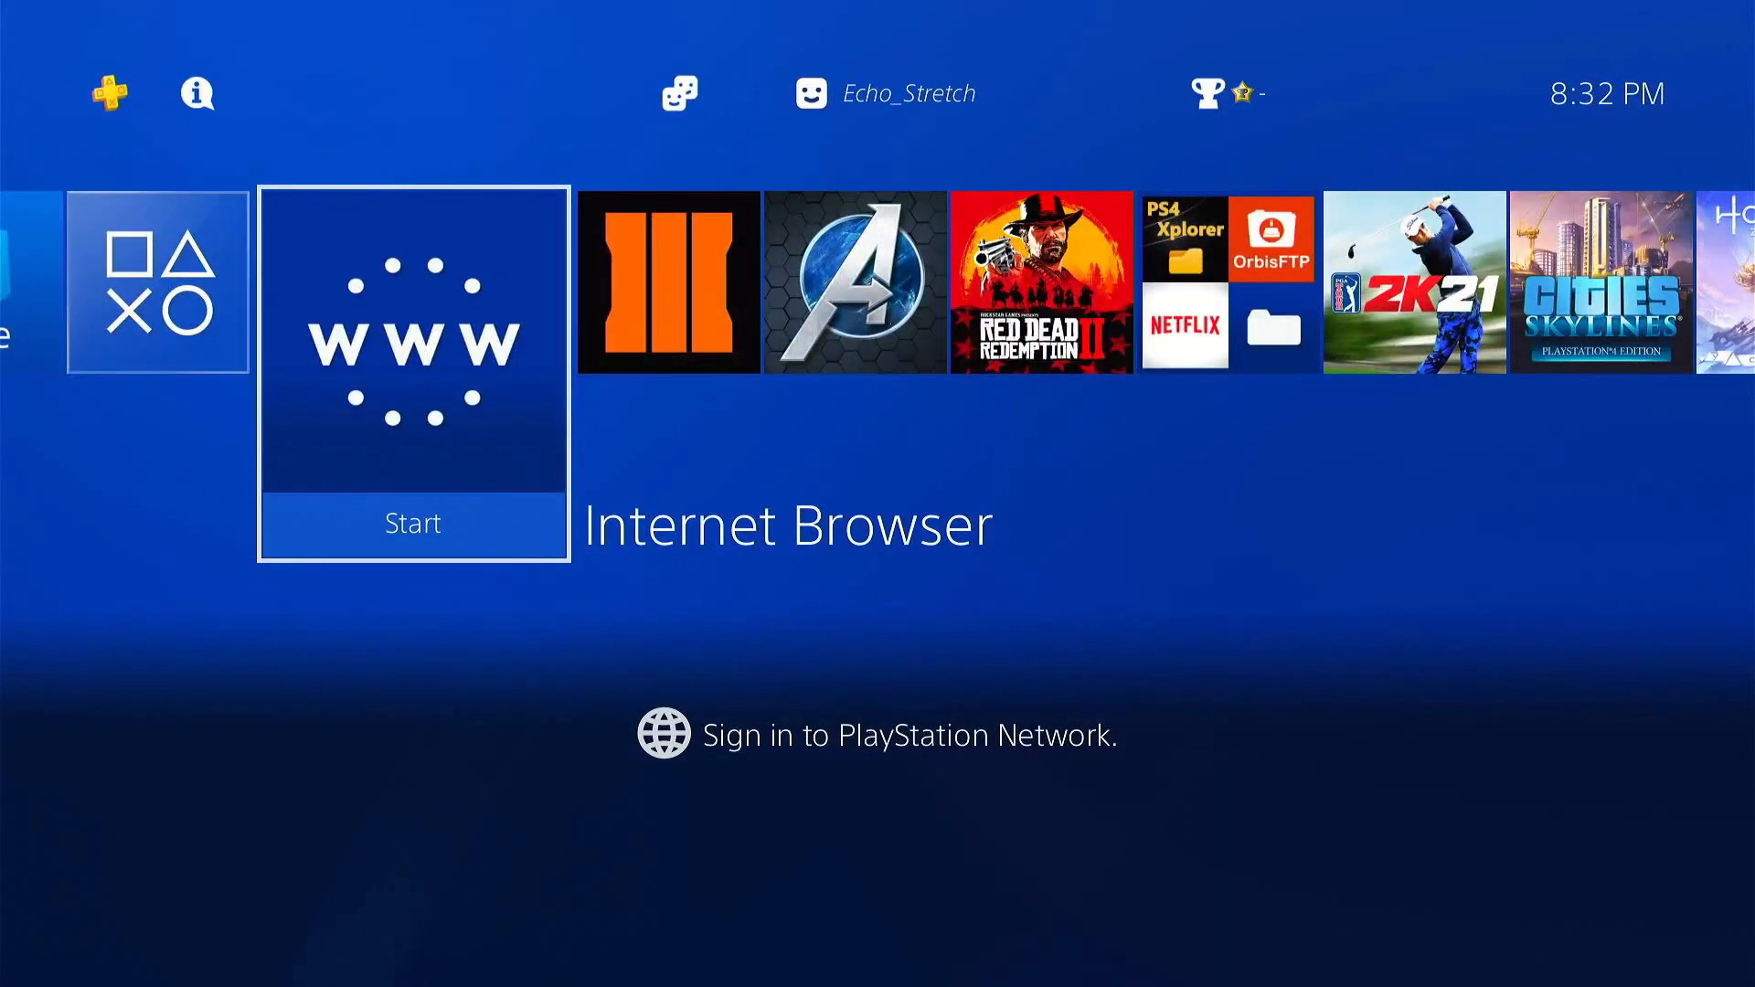
Launch the Internet Browser and load kameleonreloaded.github.io/CVEREV3/ from the start page.
{"action": "left_click", "coordinate": [413, 344]}
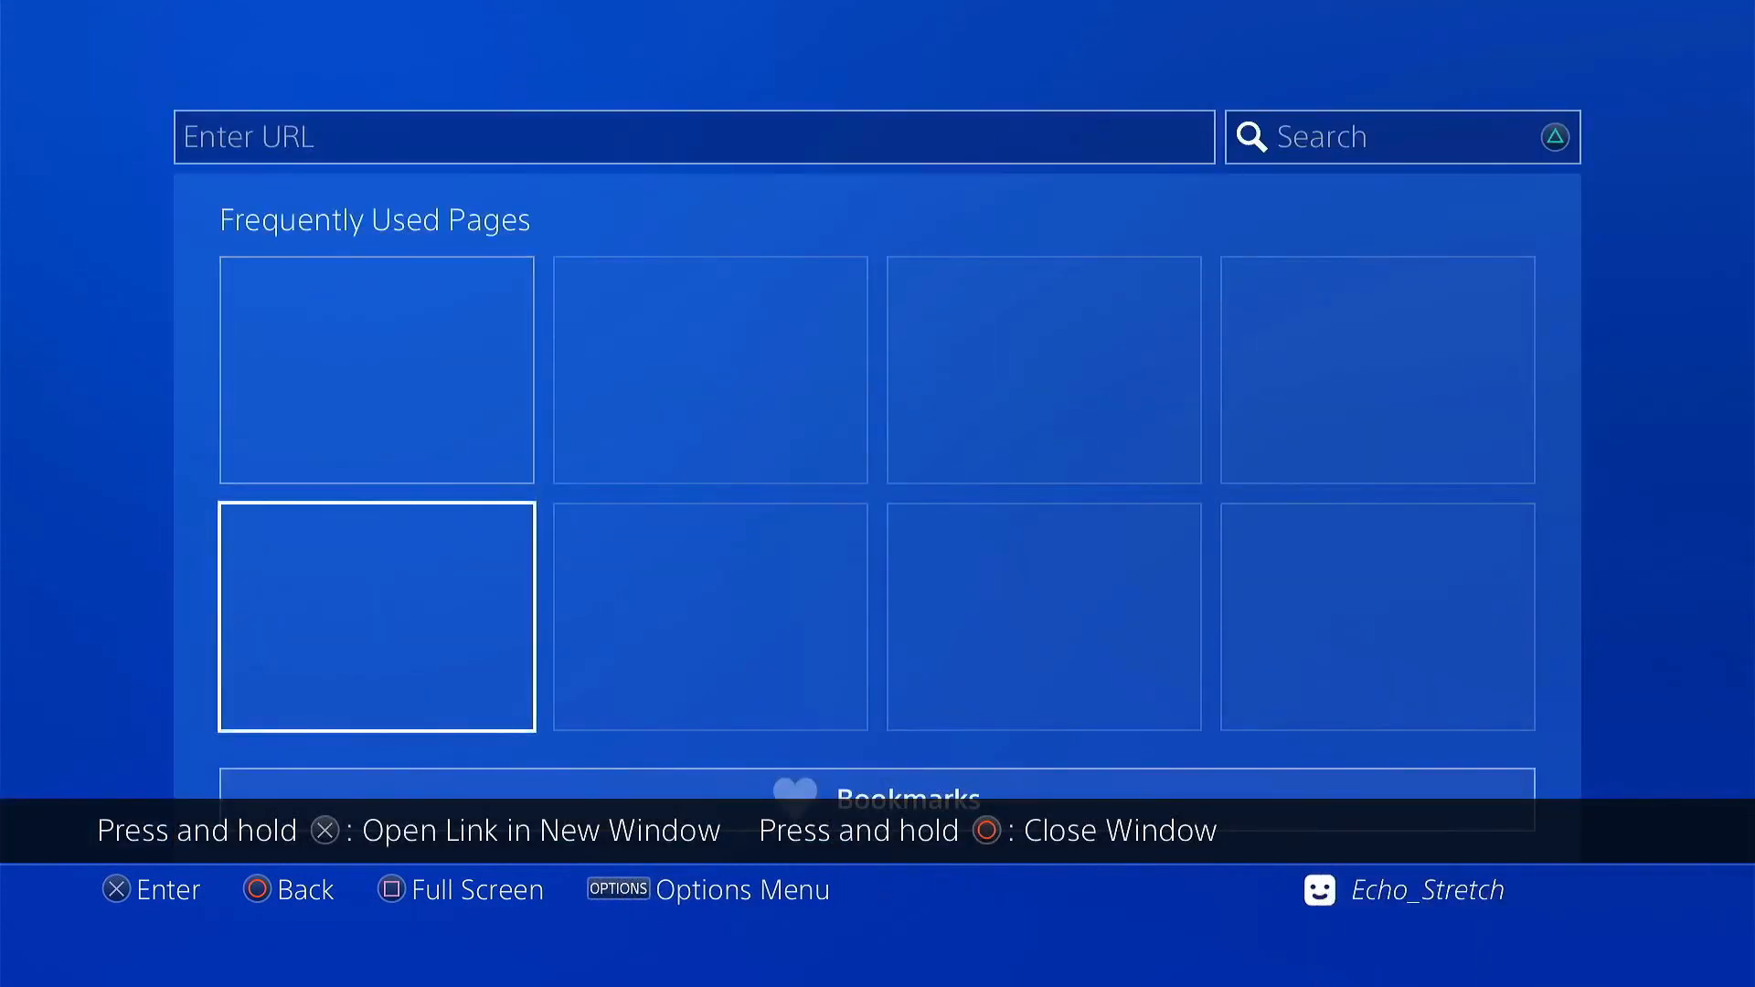
{"action": "left_click", "coordinate": [876, 797]}
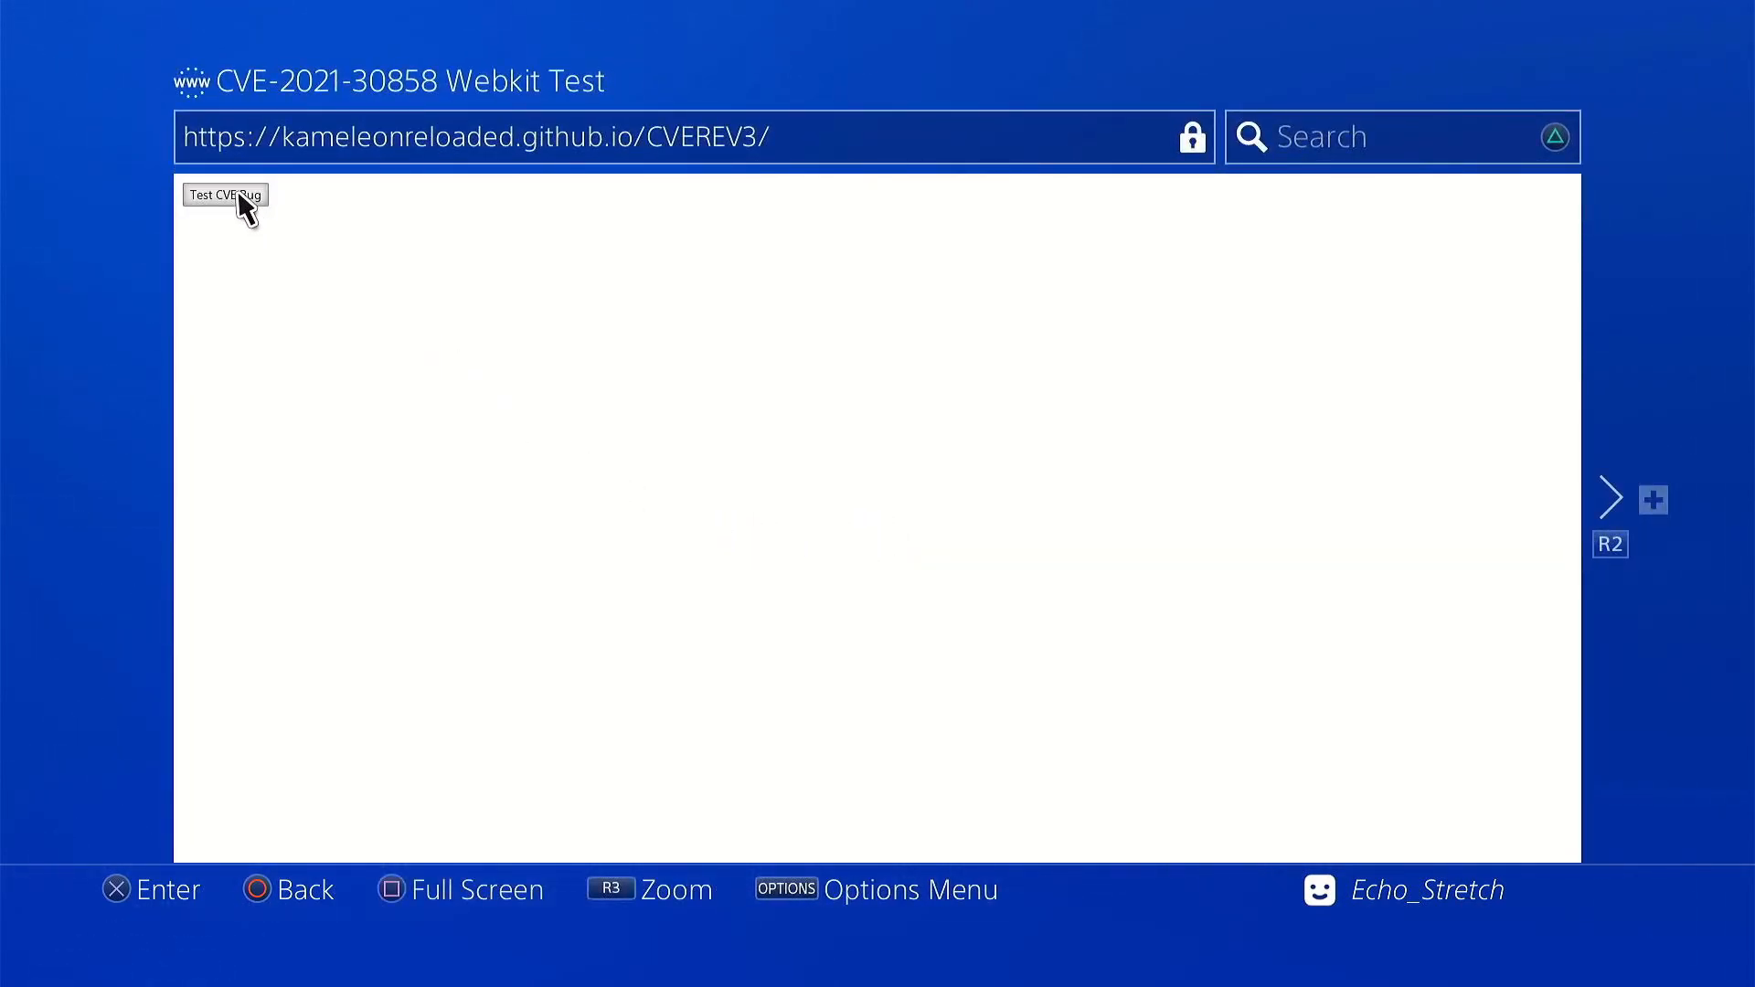
Run Test CVE Bug twice, choosing OK on the Rev3 test alert each time.
{"action": "left_click", "coordinate": [224, 194]}
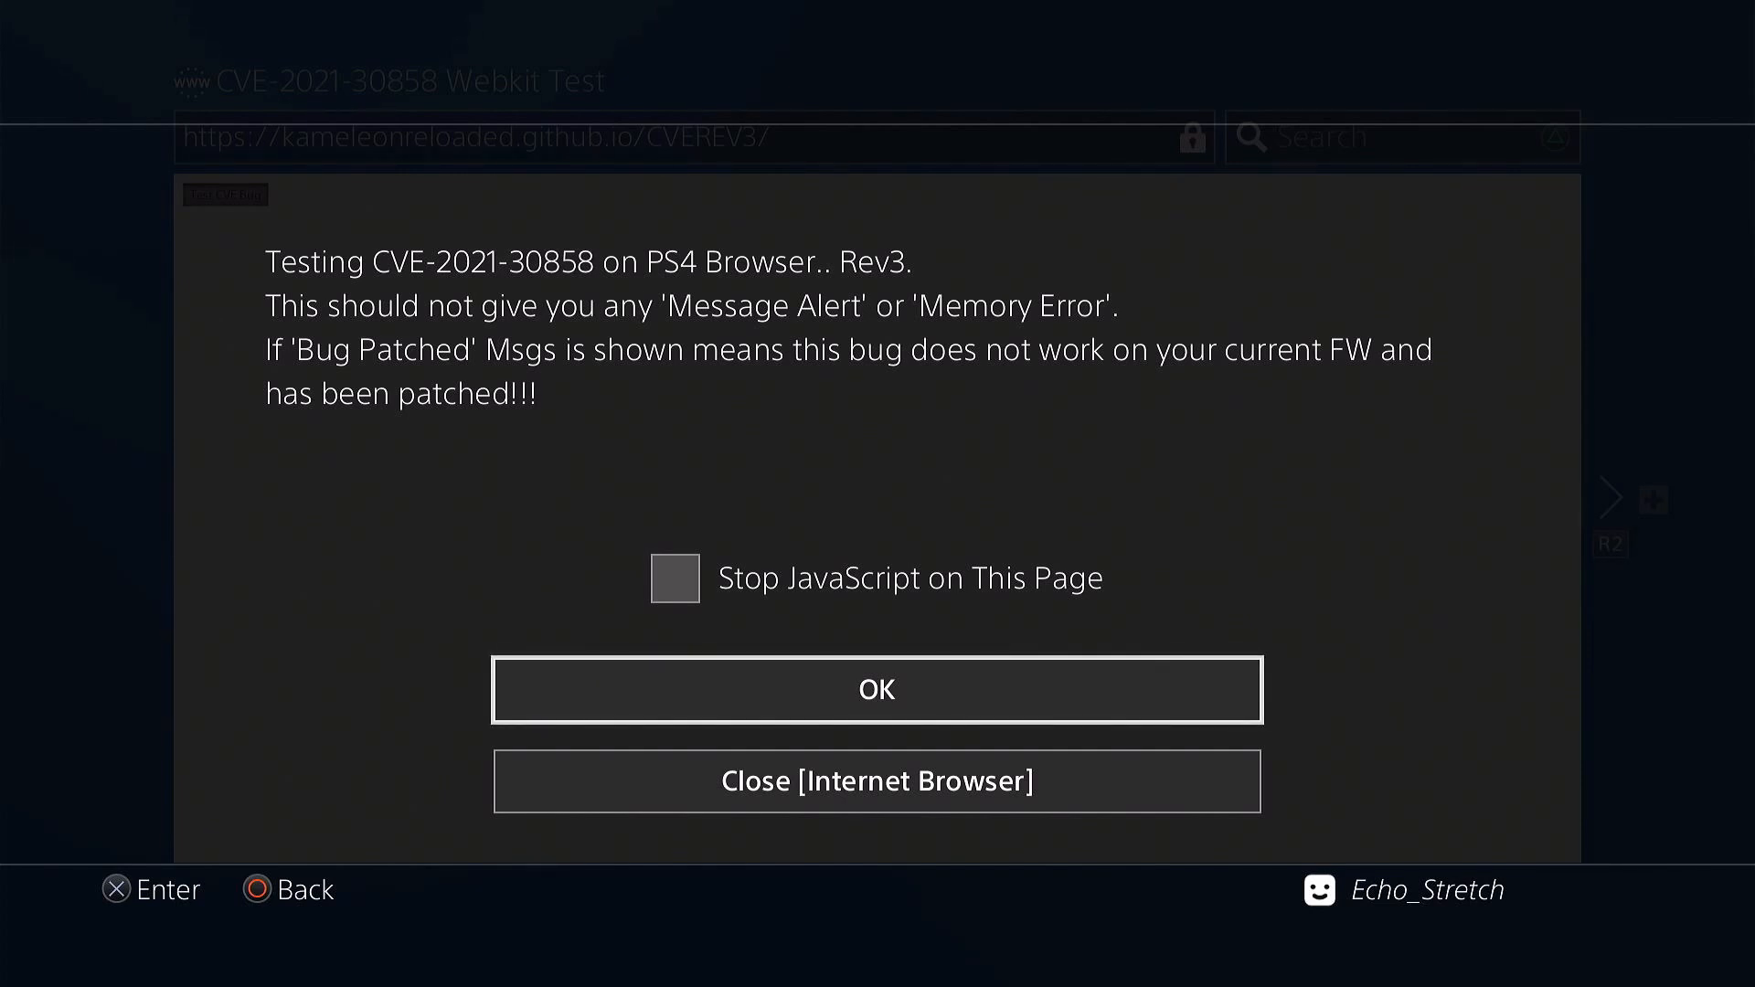
{"action": "left_click", "coordinate": [877, 688]}
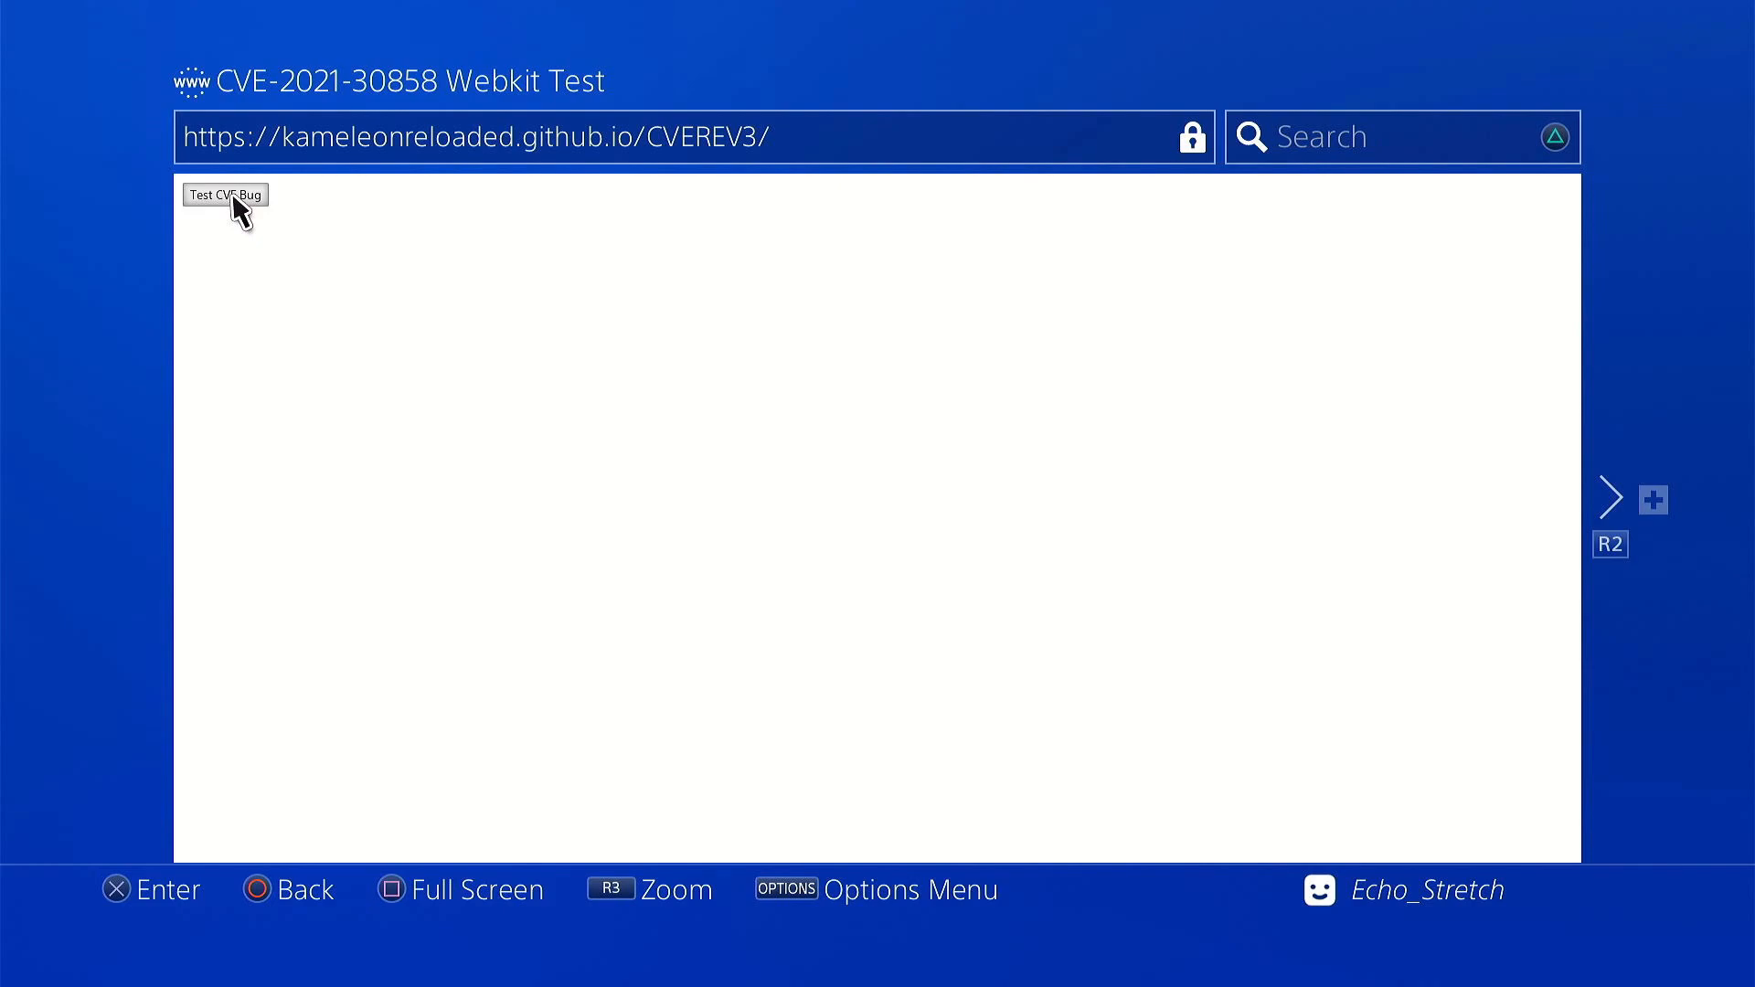
{"action": "left_click", "coordinate": [224, 194]}
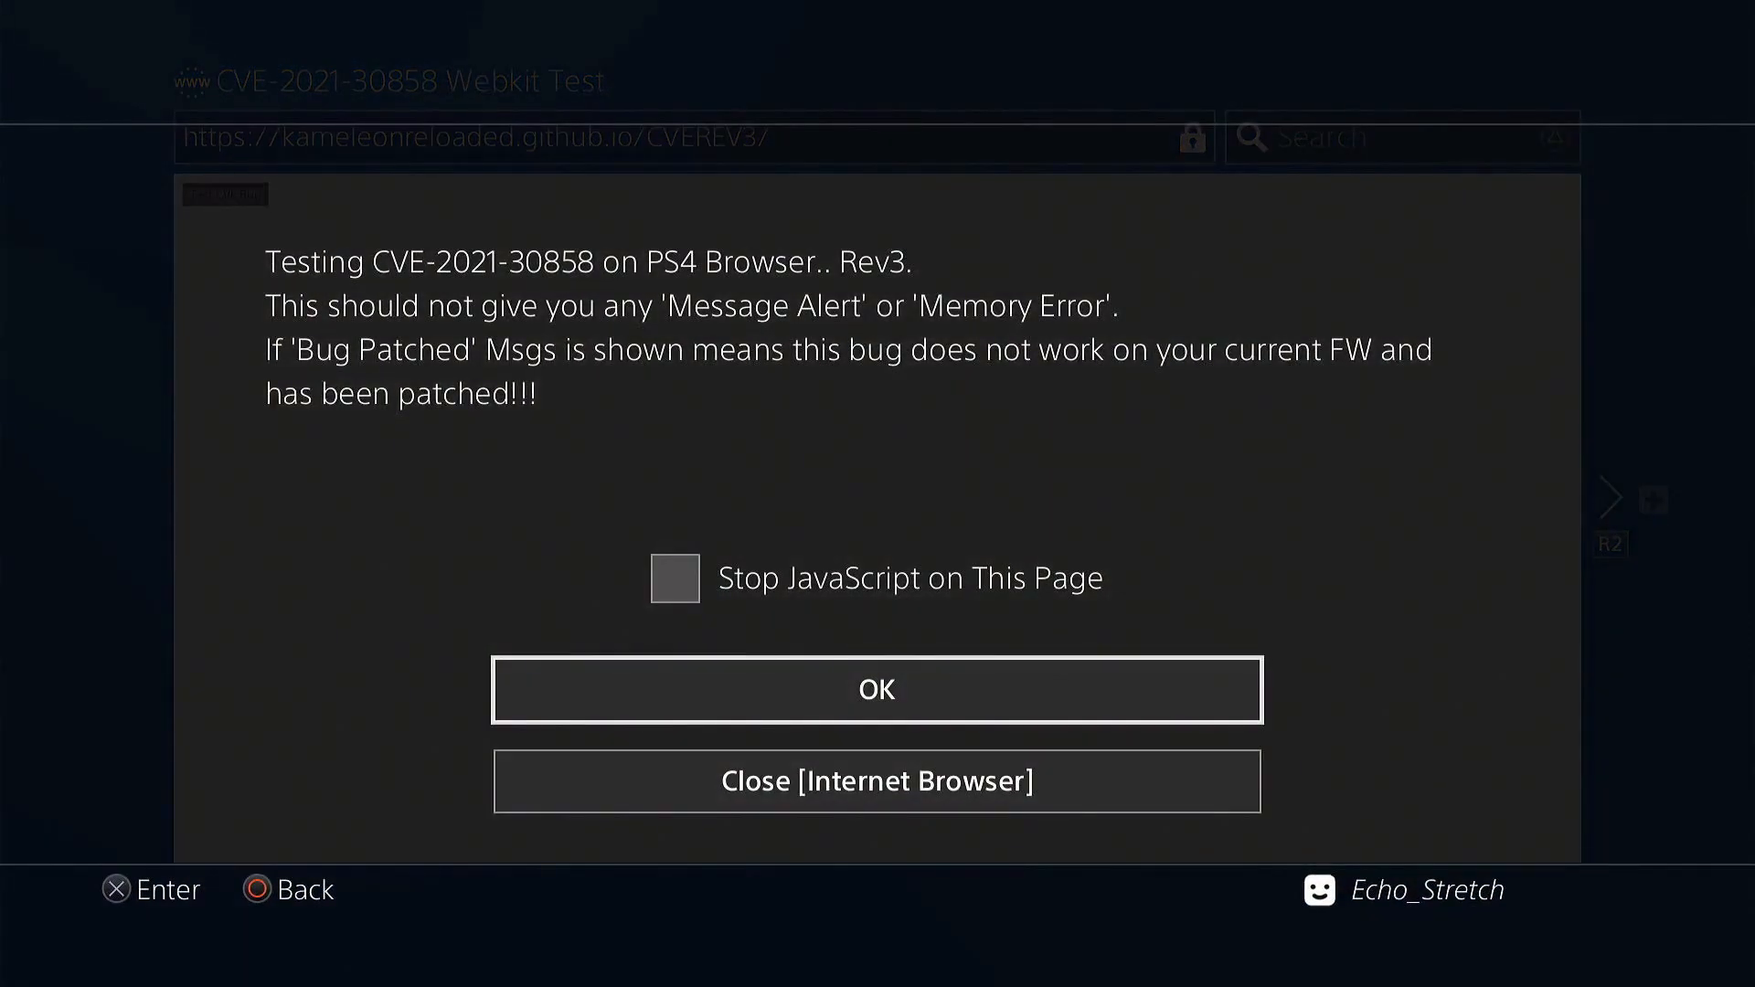
{"action": "left_click", "coordinate": [877, 688]}
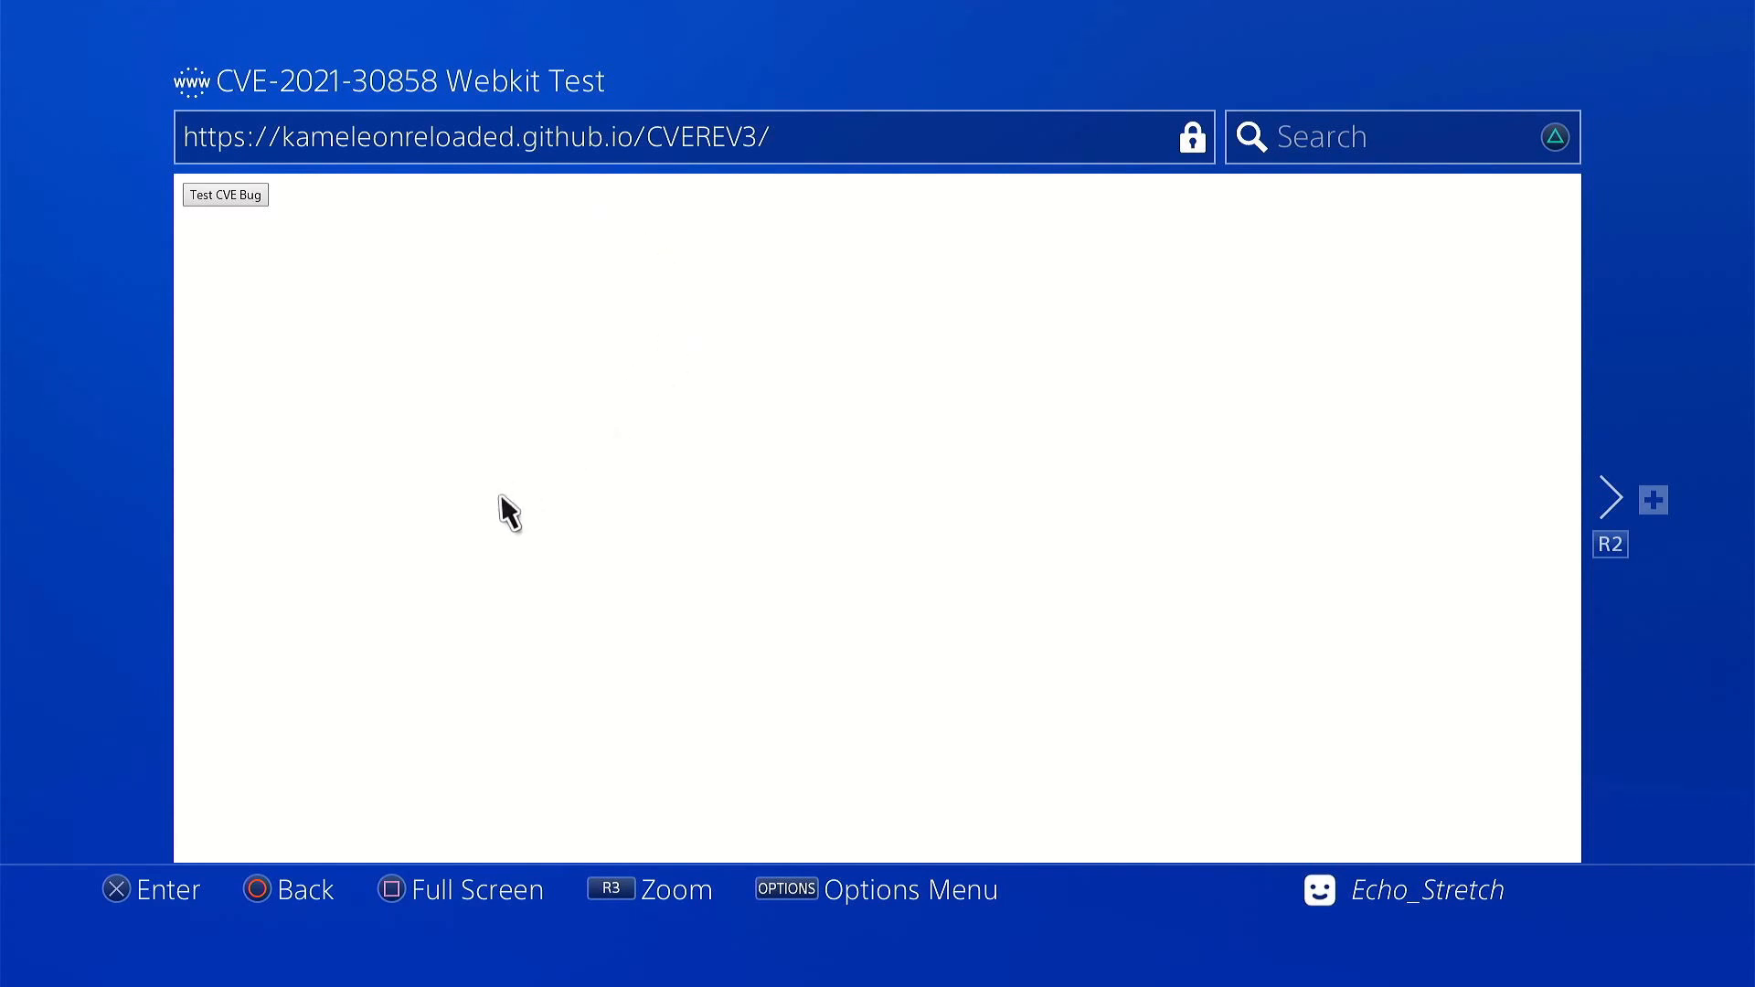
{"action": "mouse_move", "coordinate": [419, 510]}
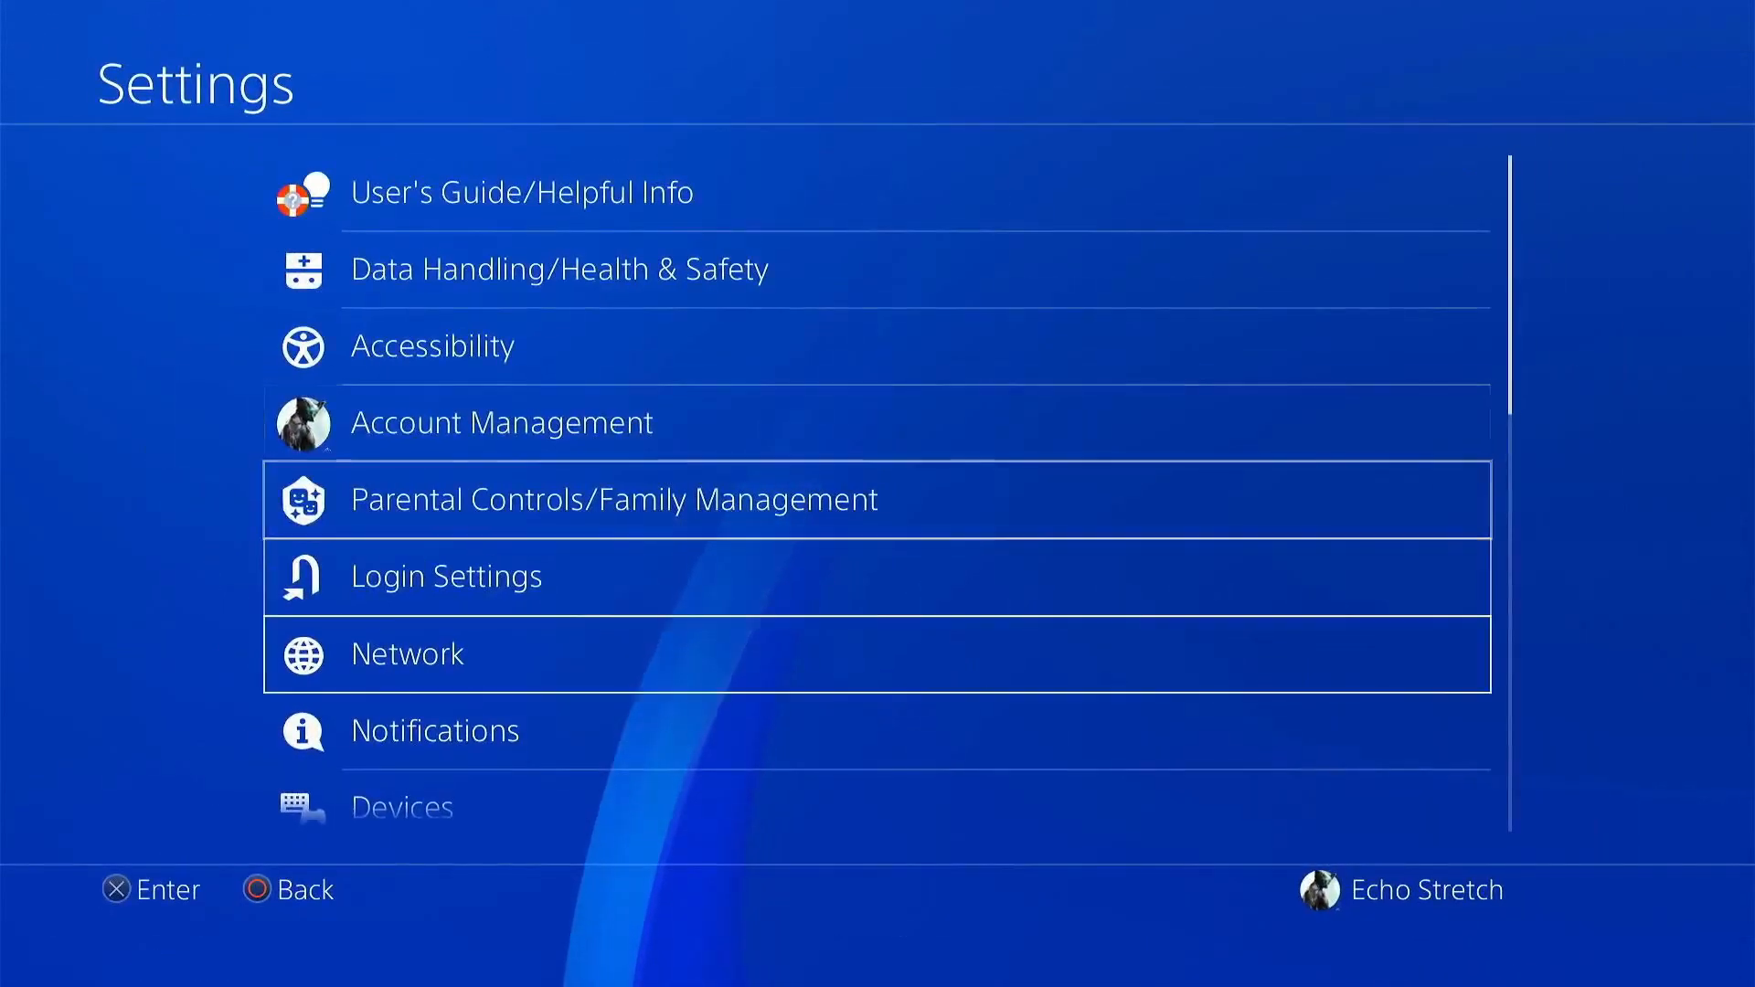
Scroll down to the System settings entry and open it on the second console.
{"action": "scroll", "scroll_direction": "down", "scroll_amount": 3}
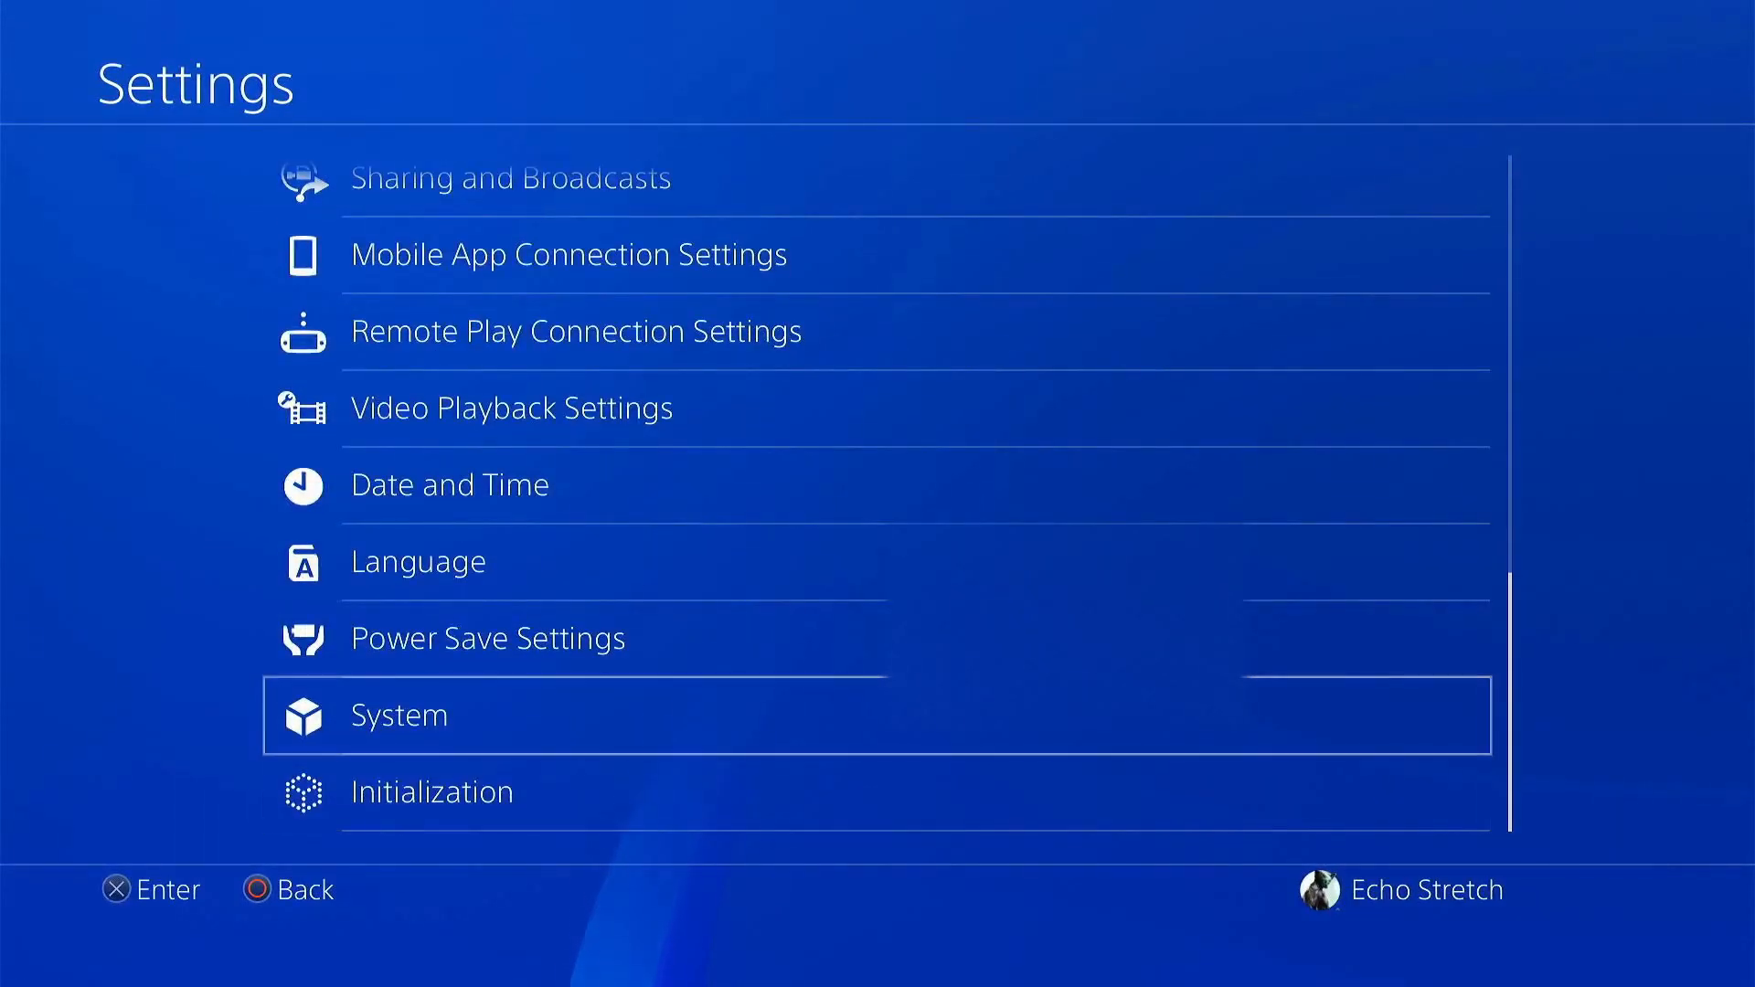
{"action": "left_click", "coordinate": [397, 715]}
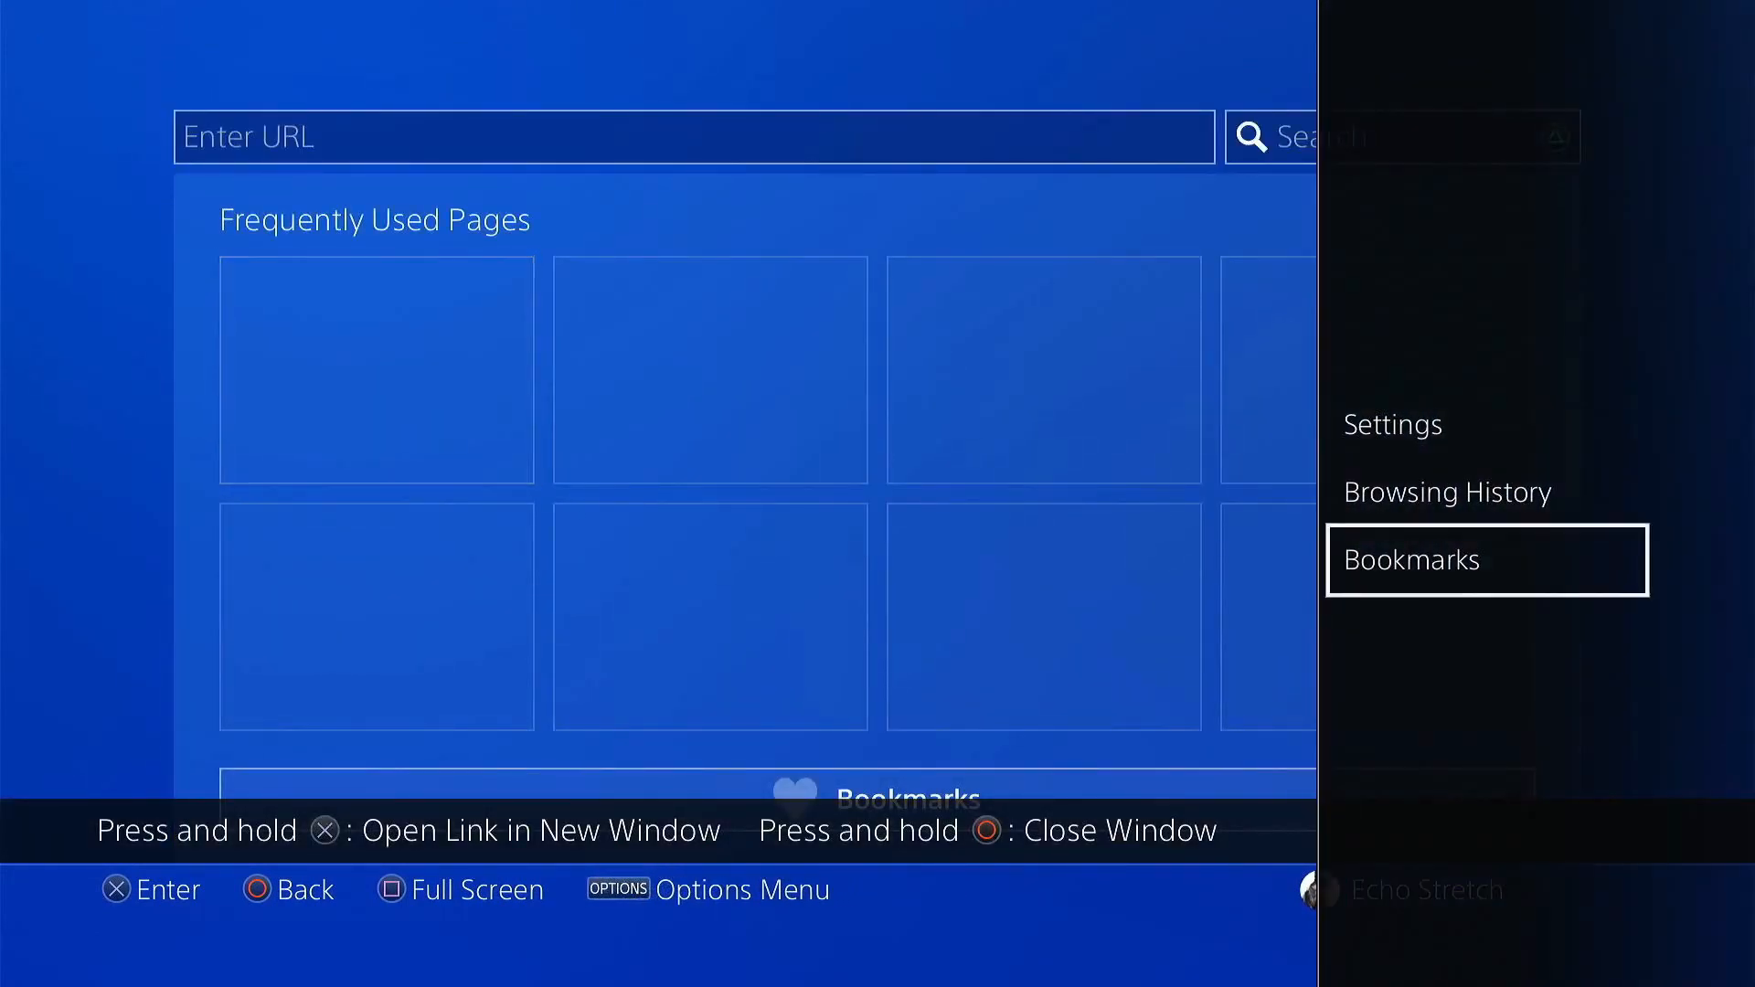
Open the bookmarked CVE test page, then run Test CVE Bug twice, choosing OK each time.
{"action": "left_click", "coordinate": [1486, 560]}
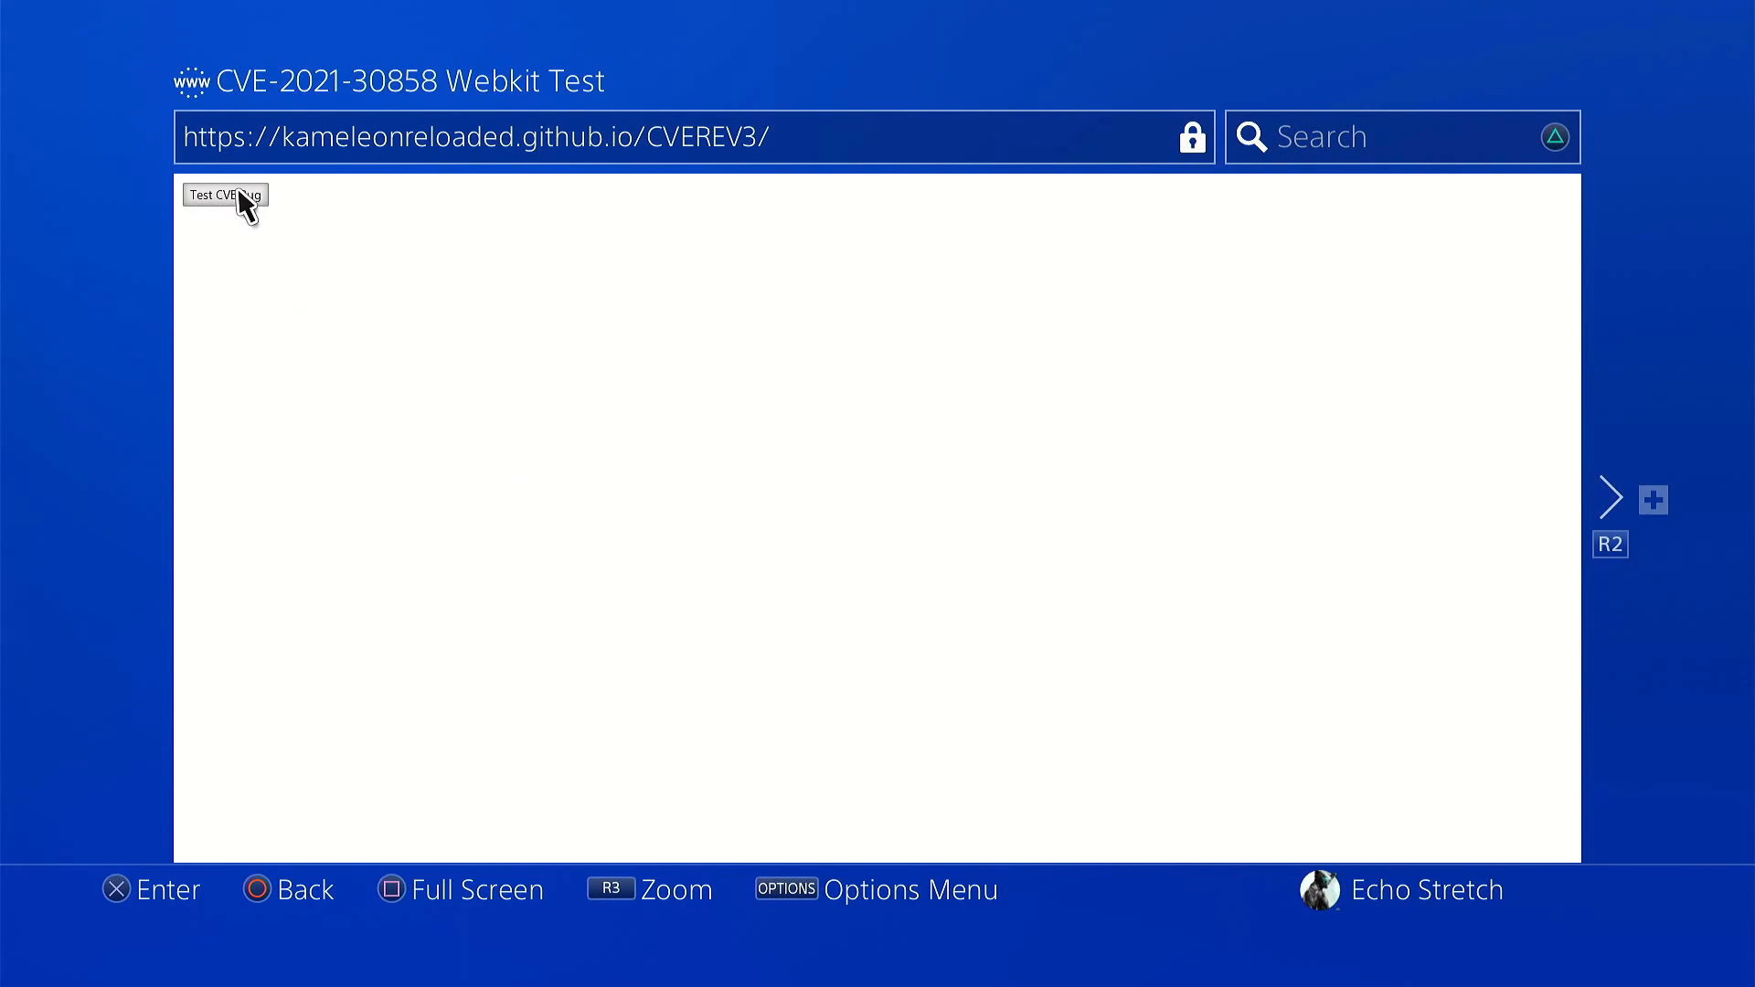
{"action": "left_click", "coordinate": [223, 194]}
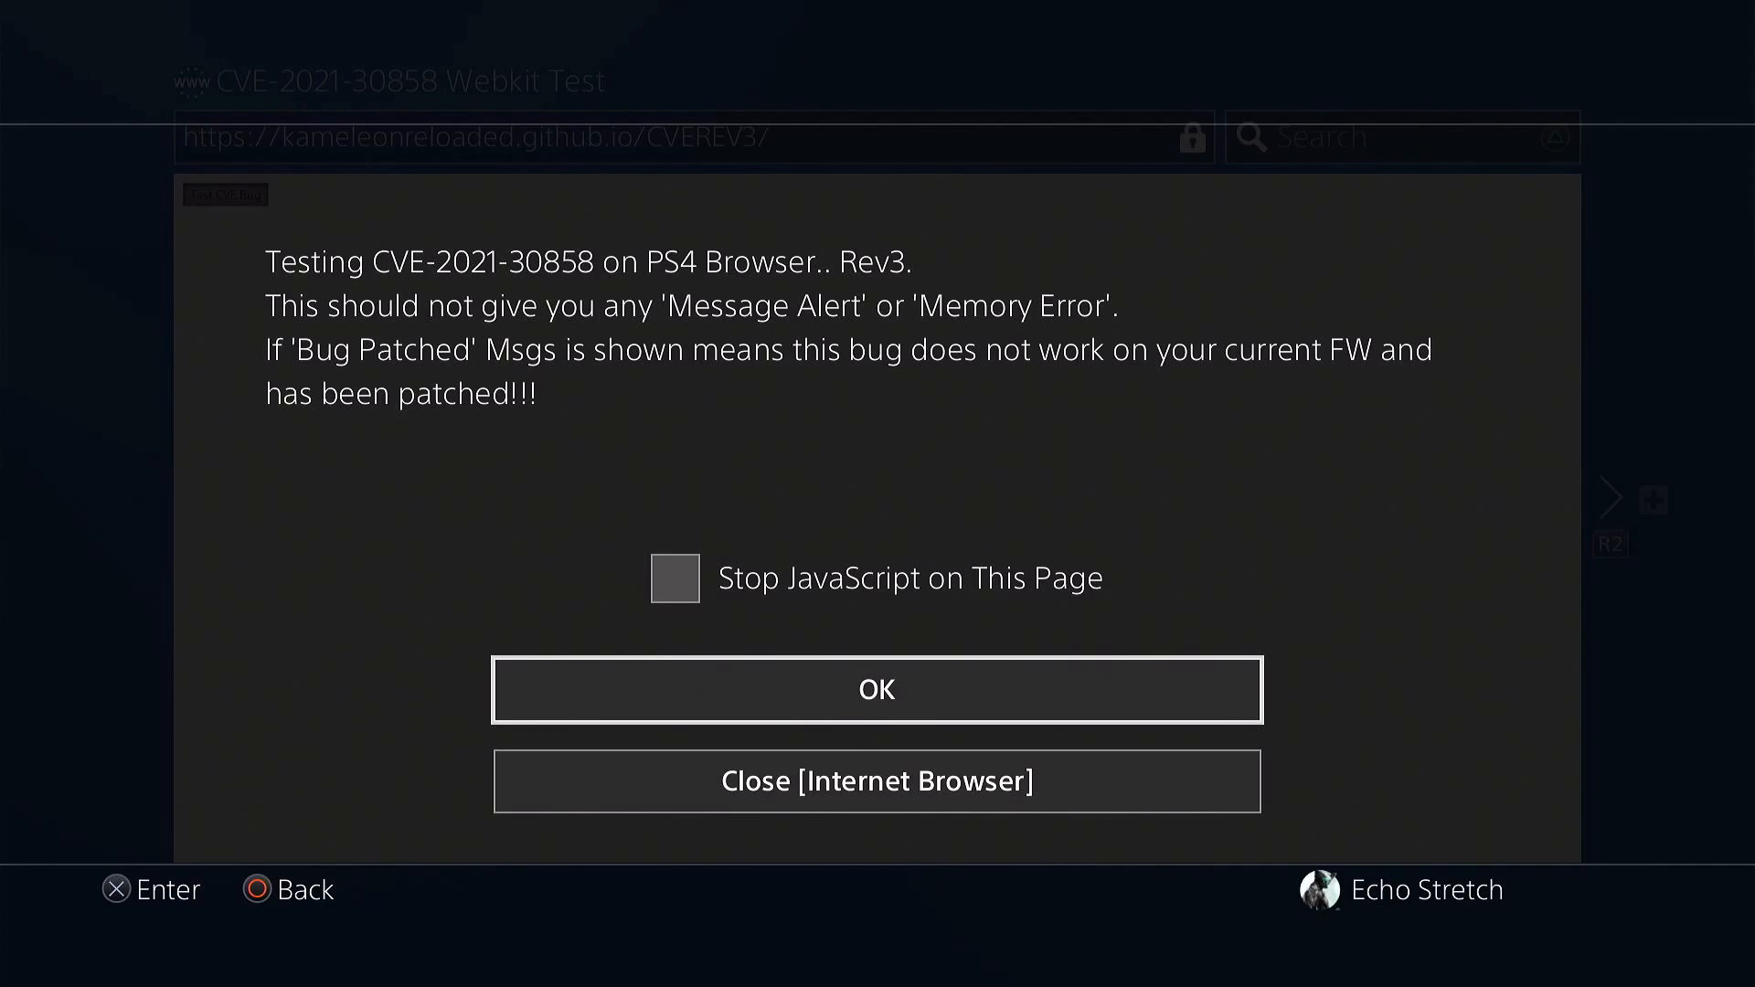
{"action": "left_click", "coordinate": [877, 688]}
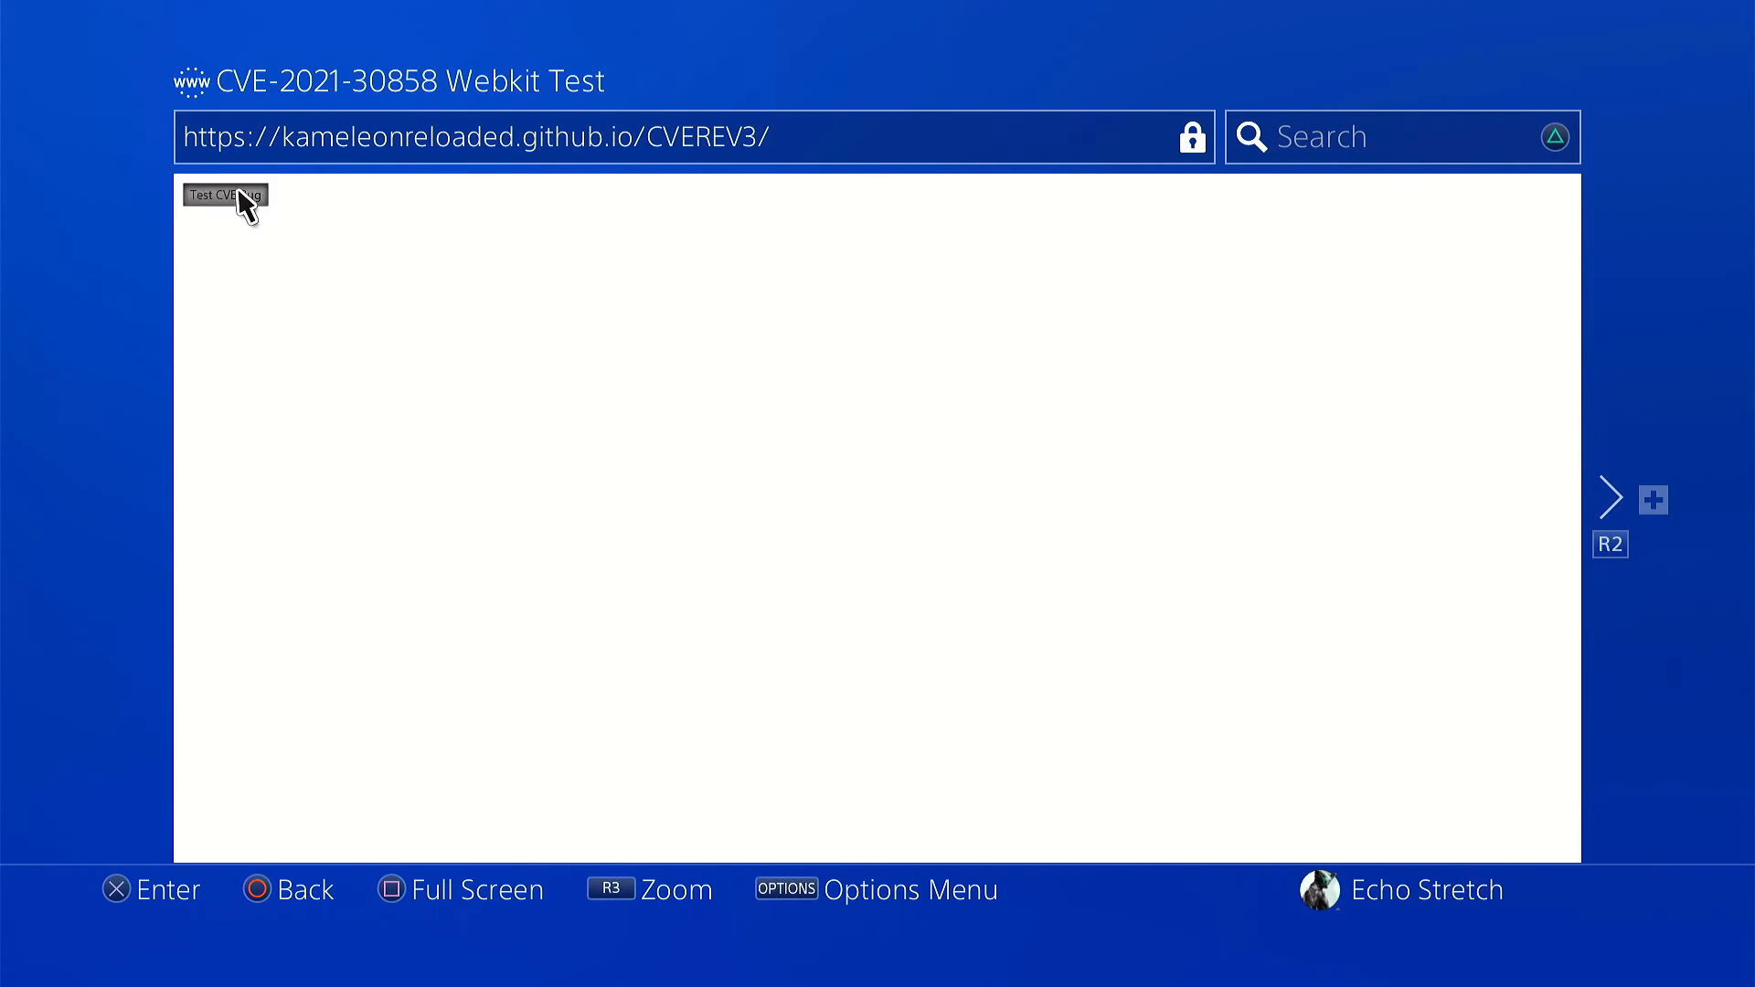
{"action": "left_click", "coordinate": [224, 195]}
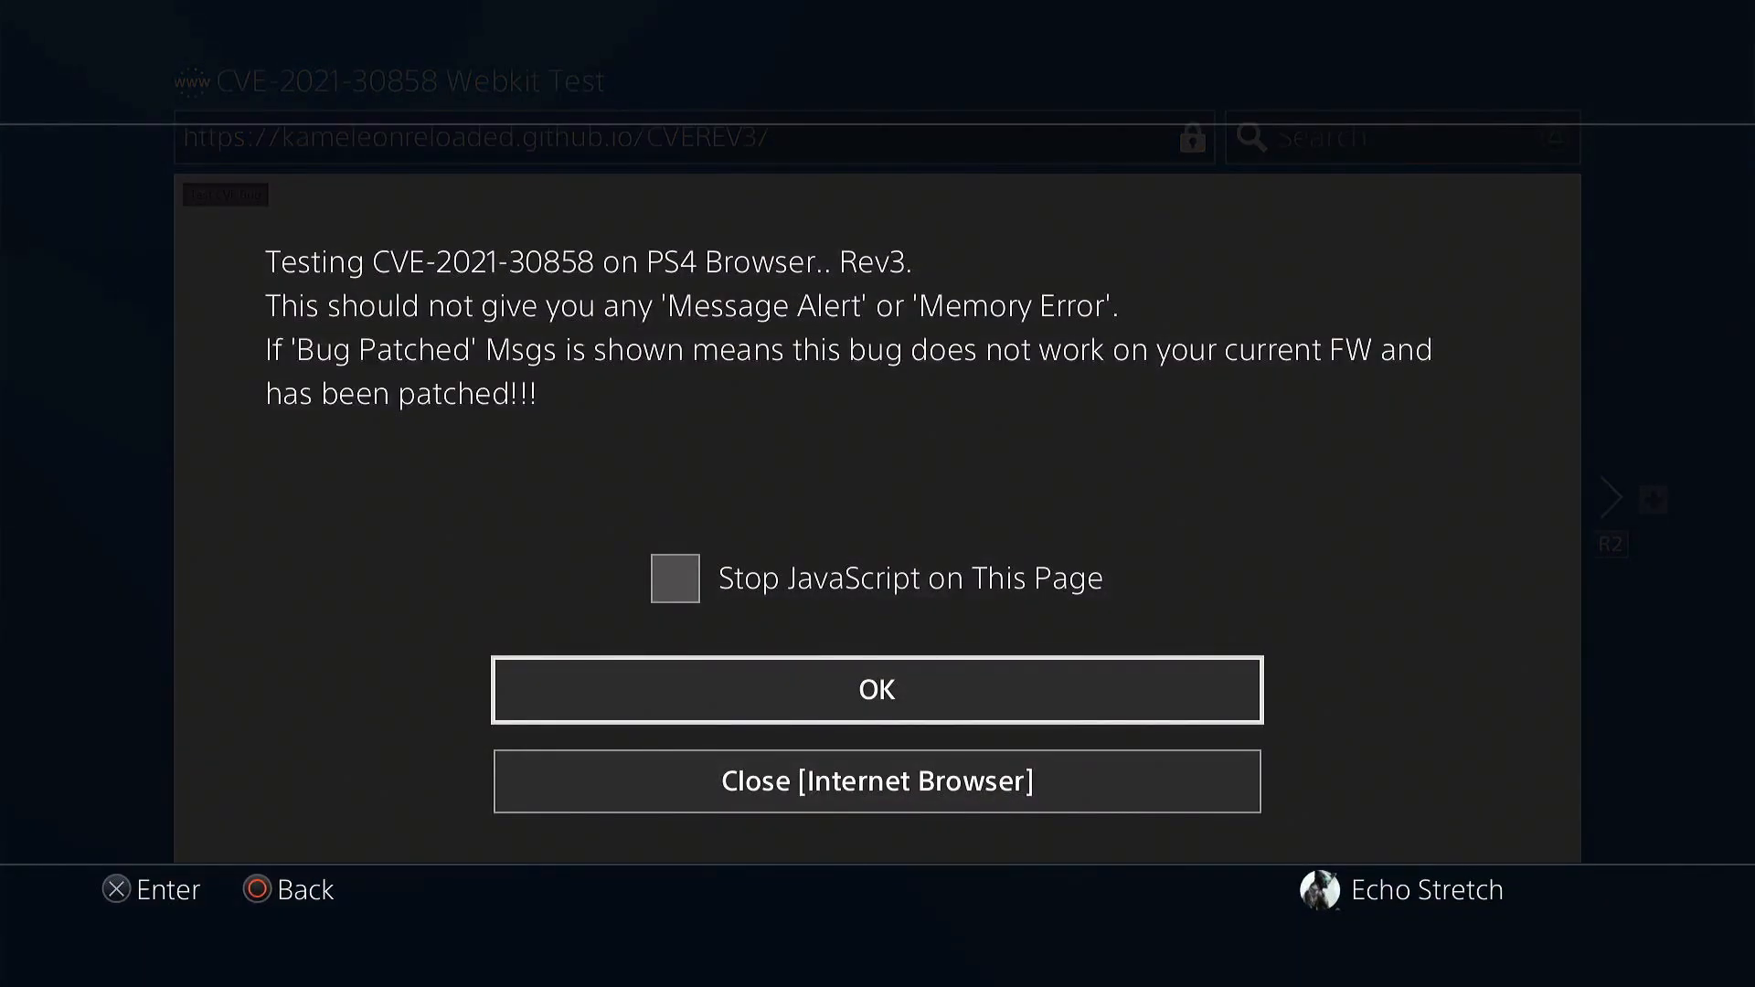
{"action": "left_click", "coordinate": [876, 688]}
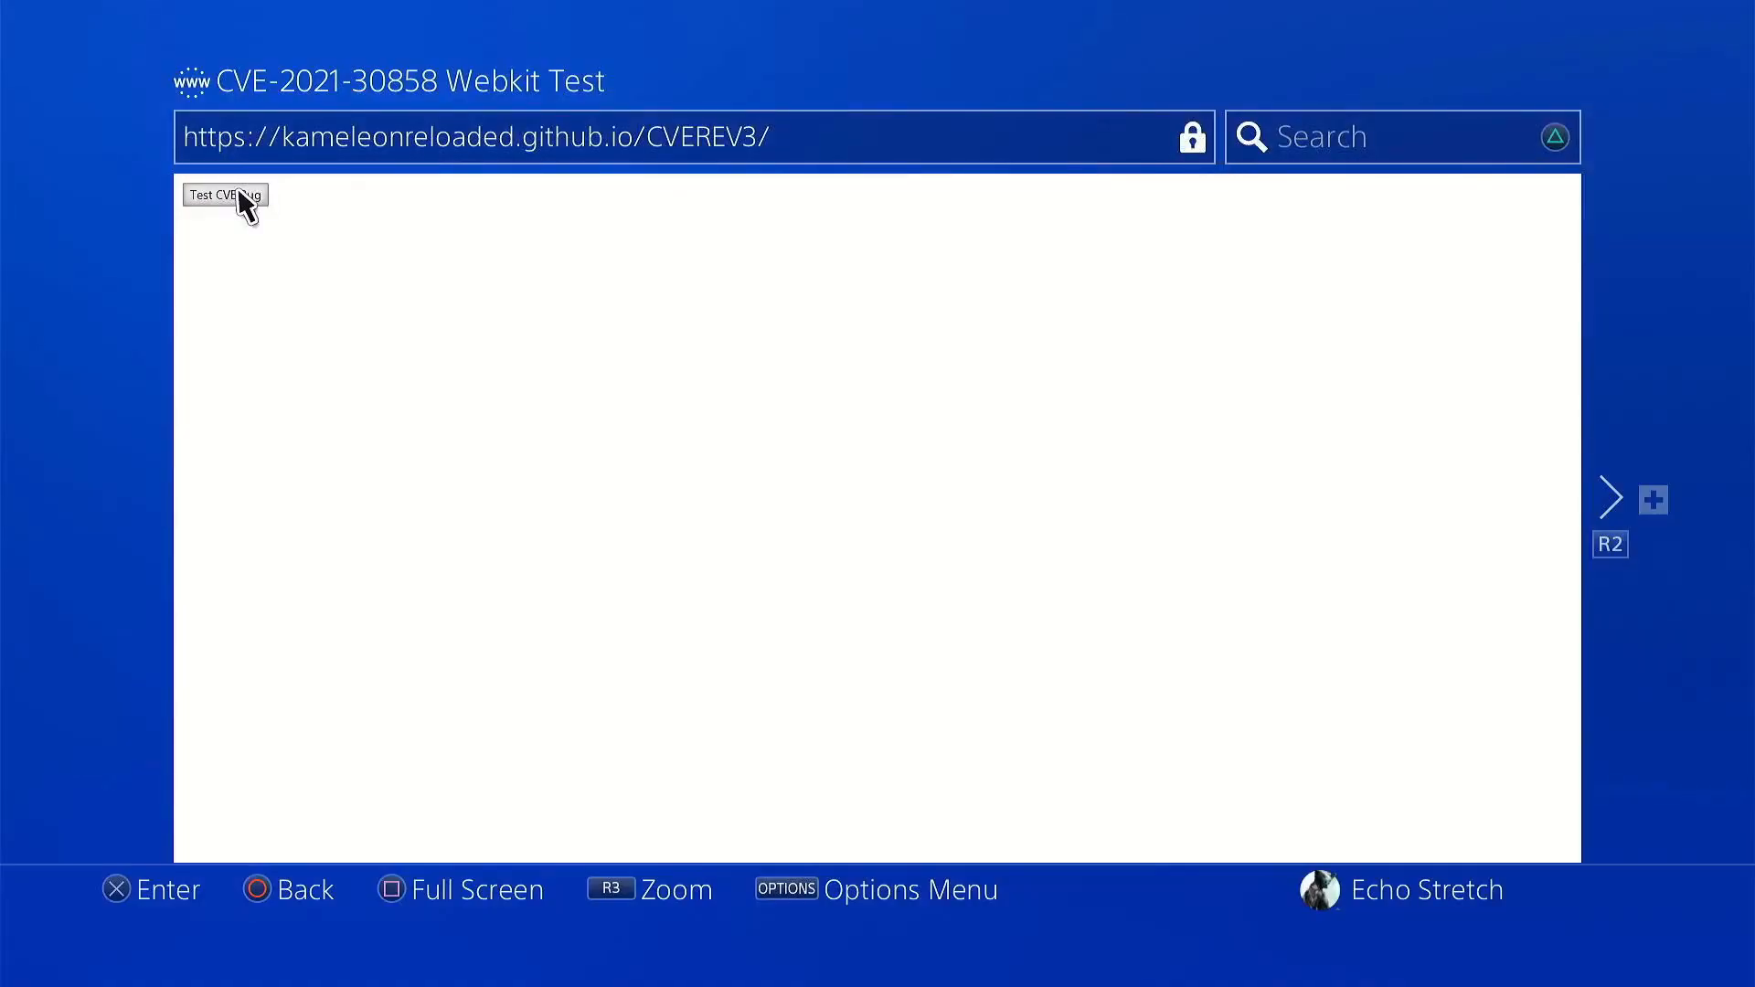
{"action": "mouse_move", "coordinate": [528, 208]}
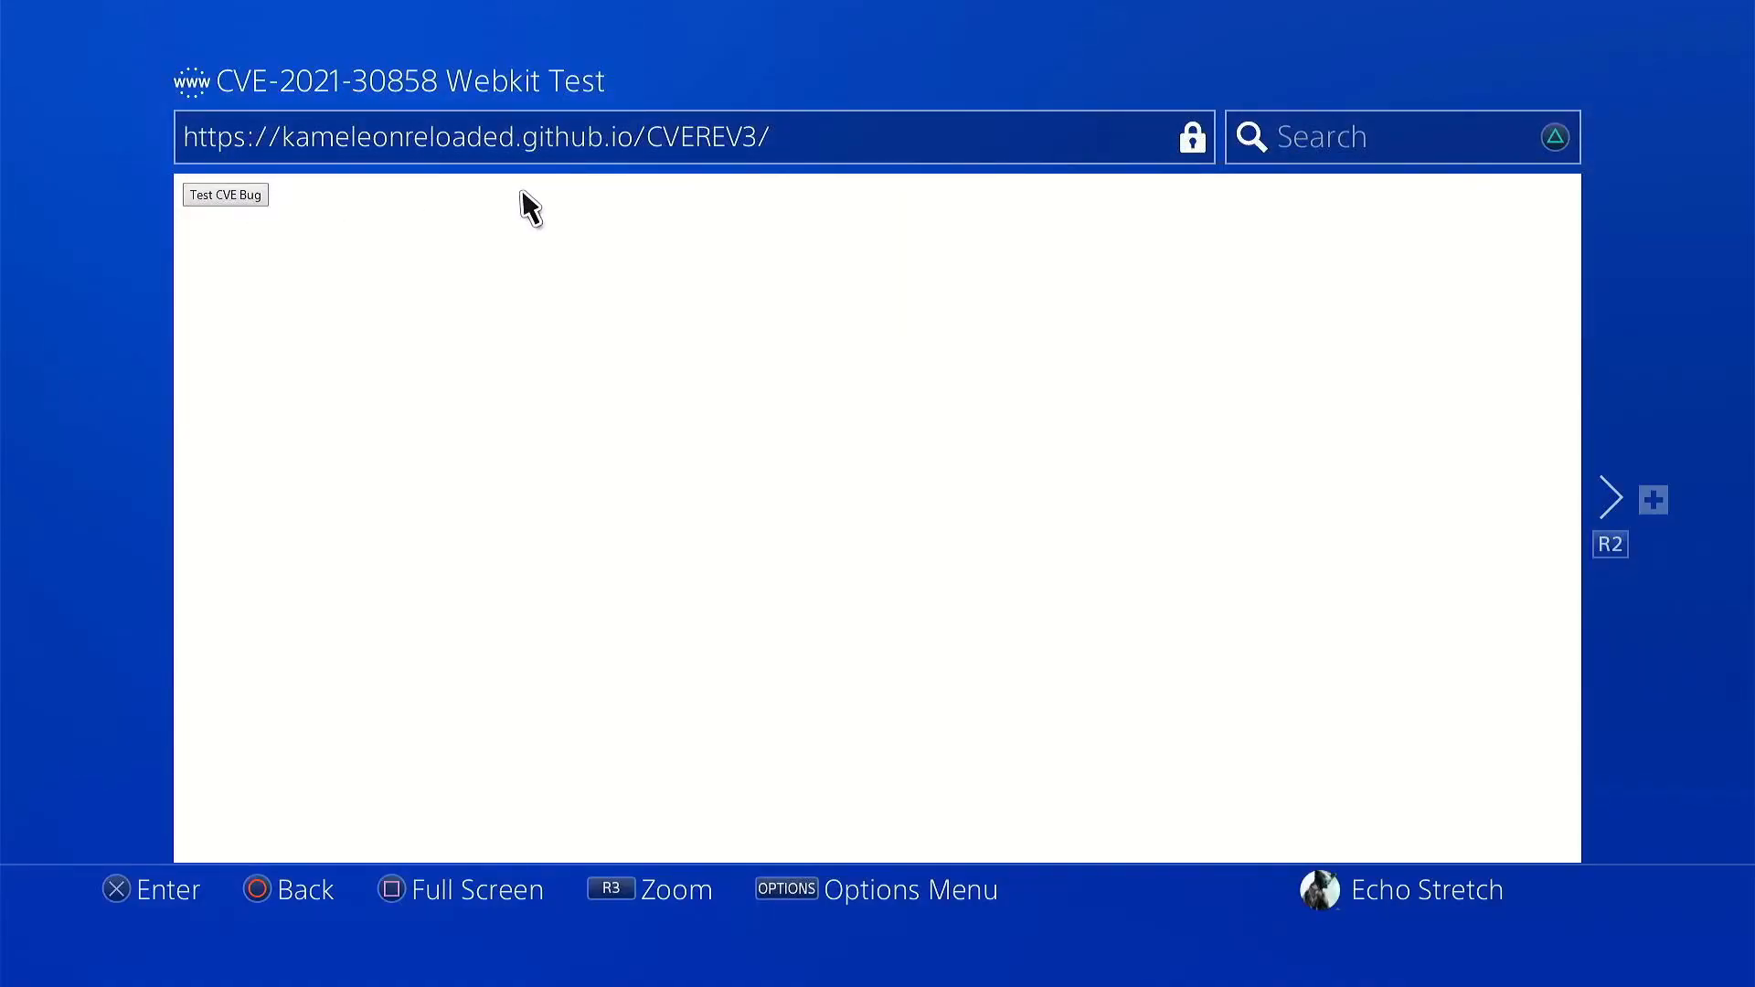